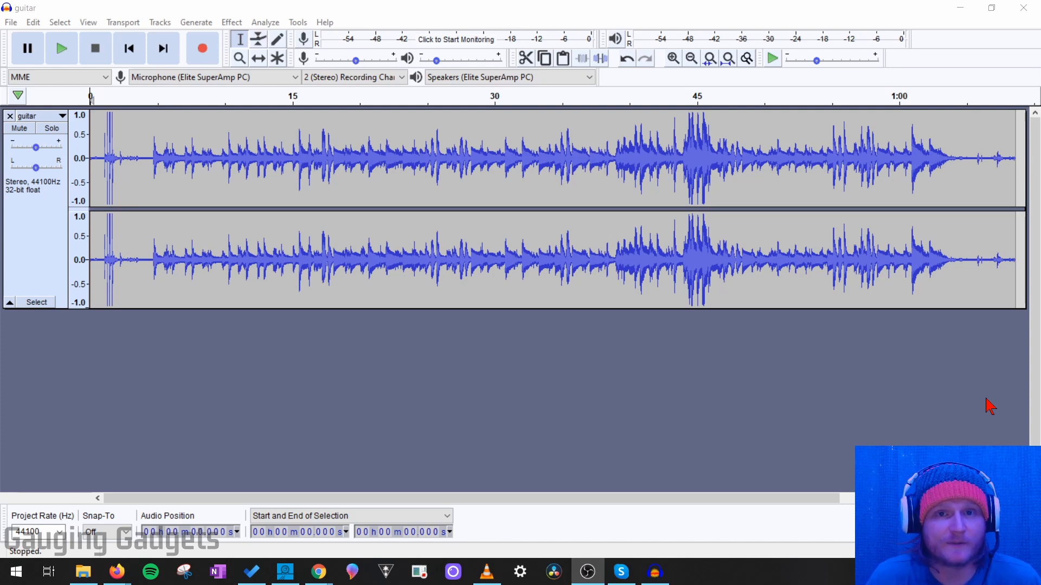
mouse_move(415, 176)
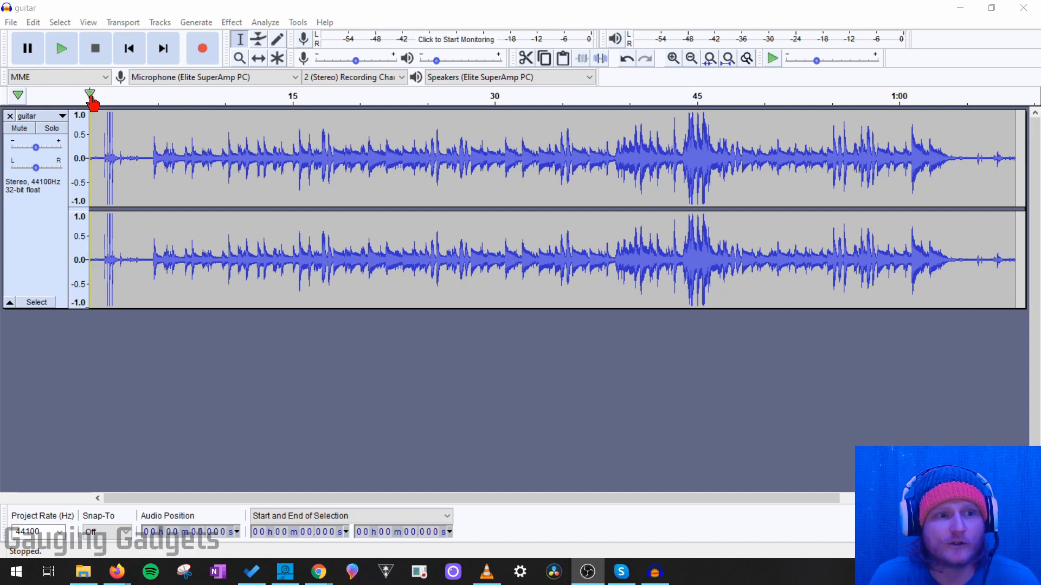
Play the recording from the start, then select the noisy first few seconds of audio.
left_click(61, 47)
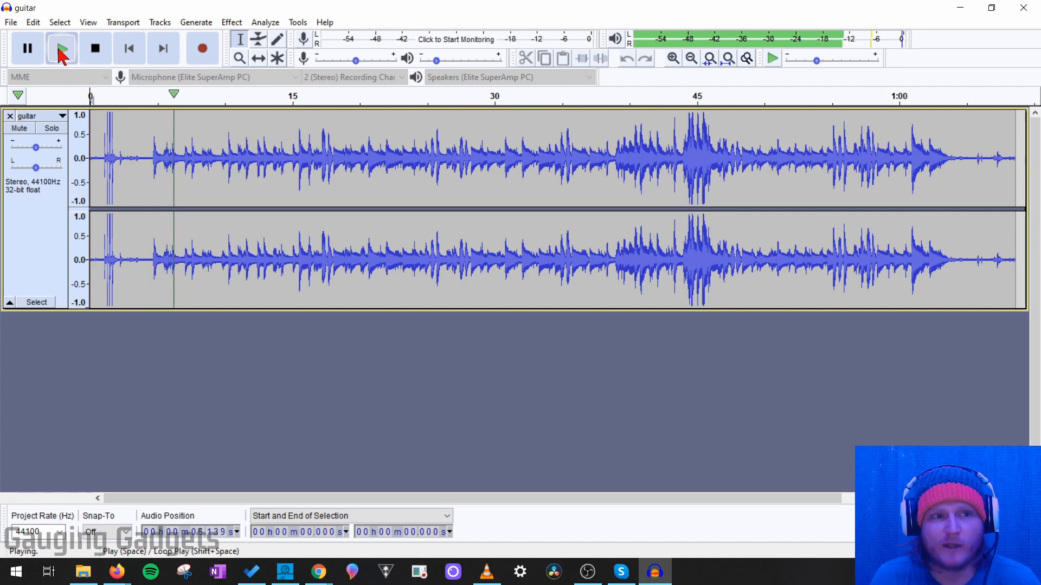
left_click(96, 48)
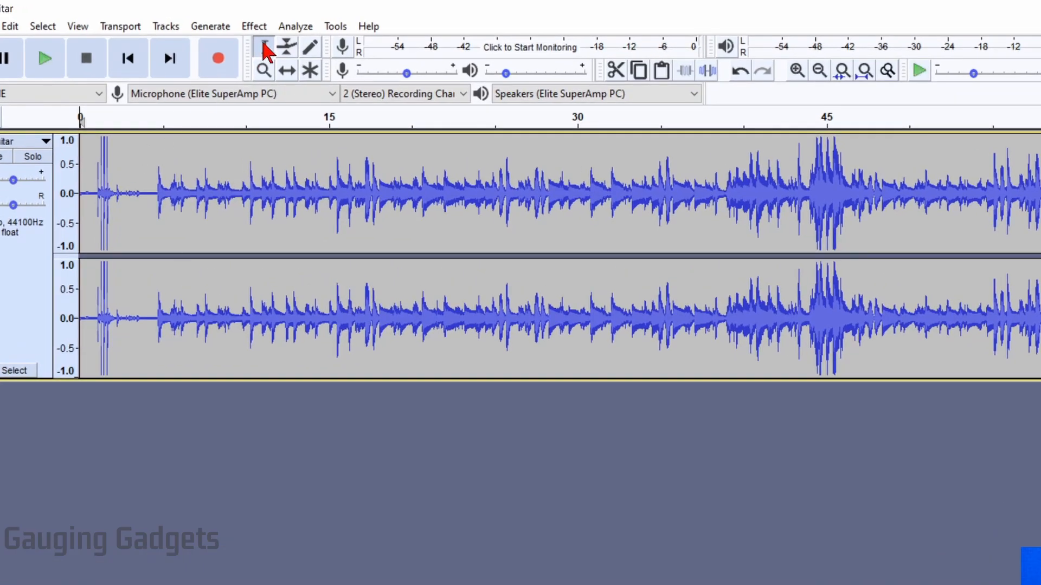
mouse_move(266, 47)
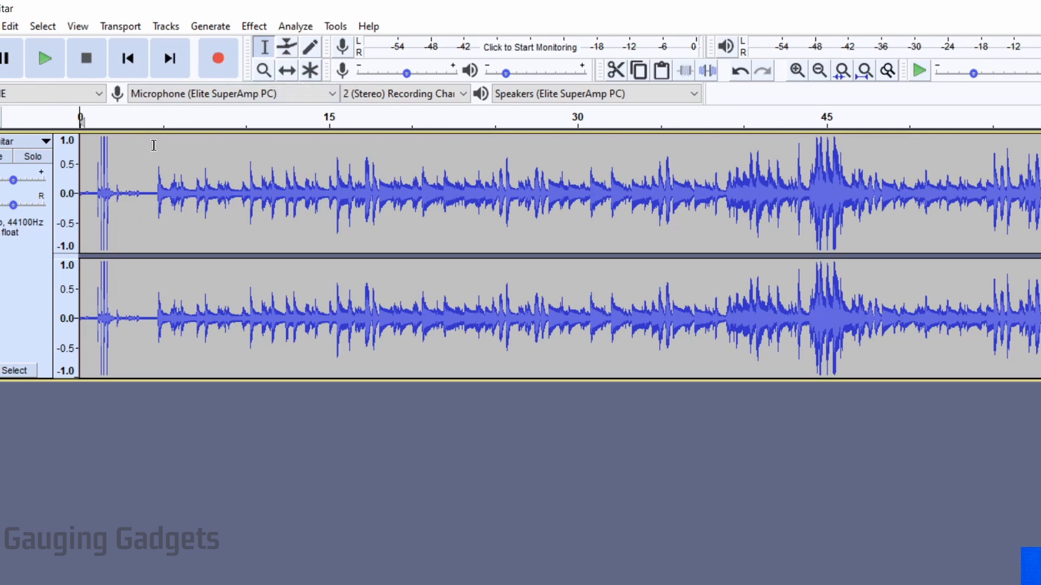
left_click_drag(81, 193, 153, 193)
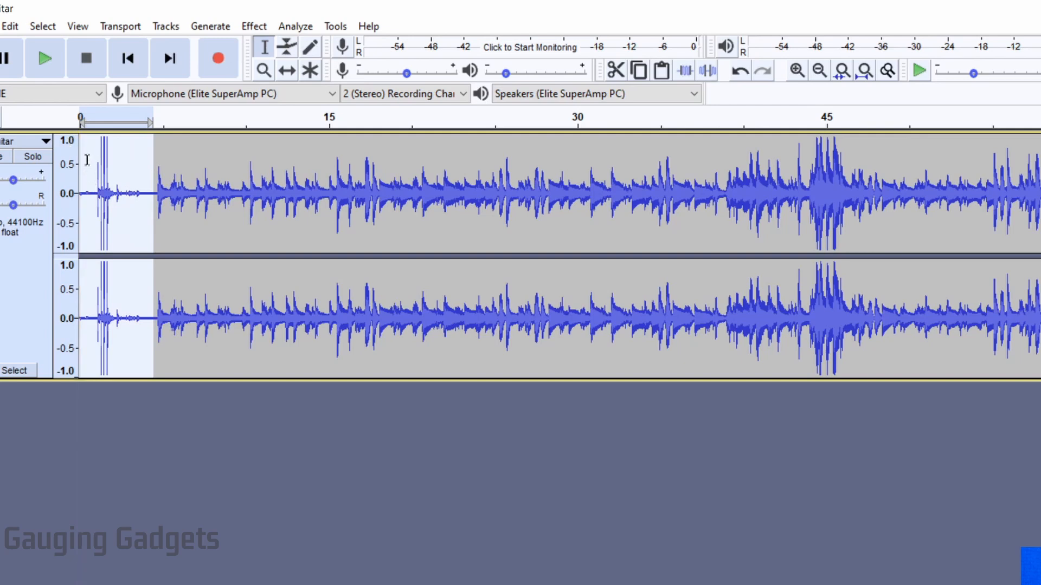
mouse_move(87, 202)
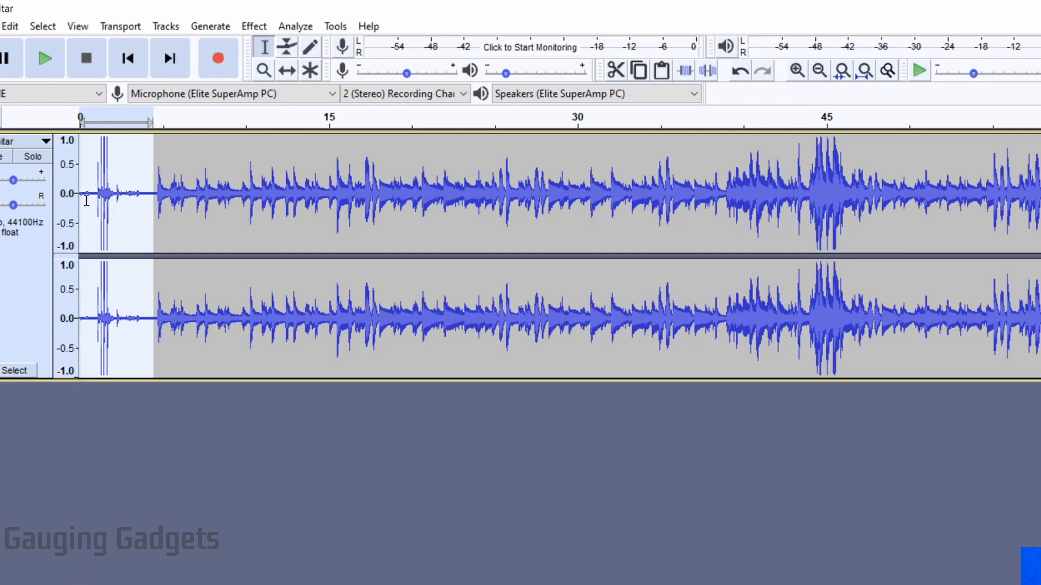
mouse_move(111, 291)
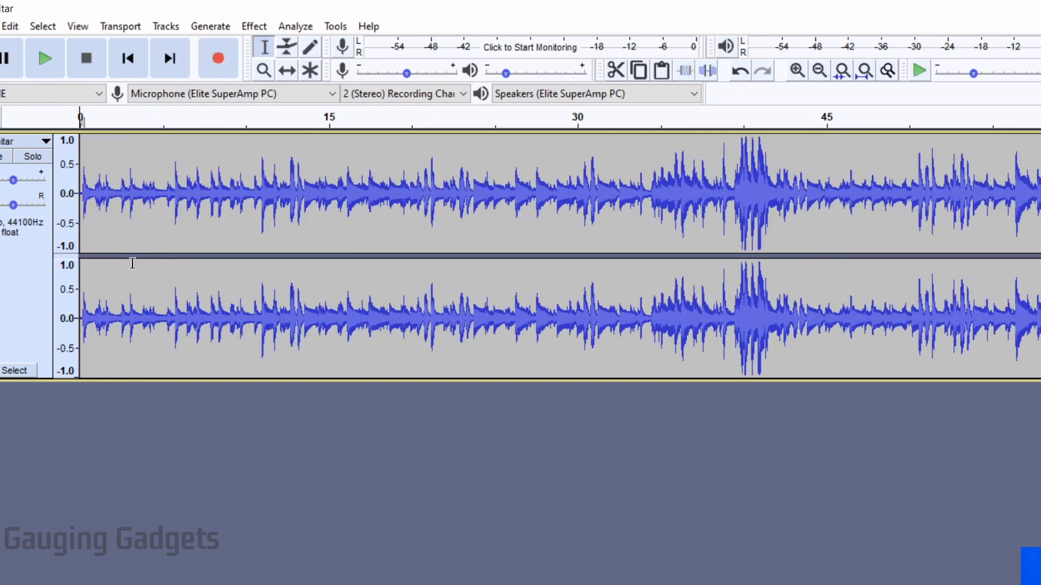
mouse_move(154, 193)
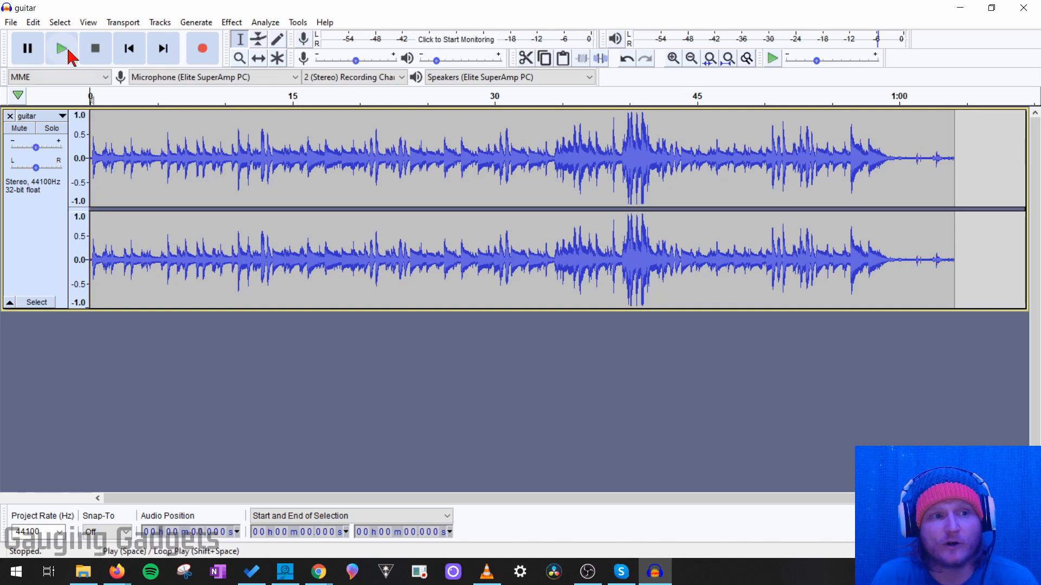
Play the edited recording and zoom in to check the selected guitar passage.
left_click(60, 48)
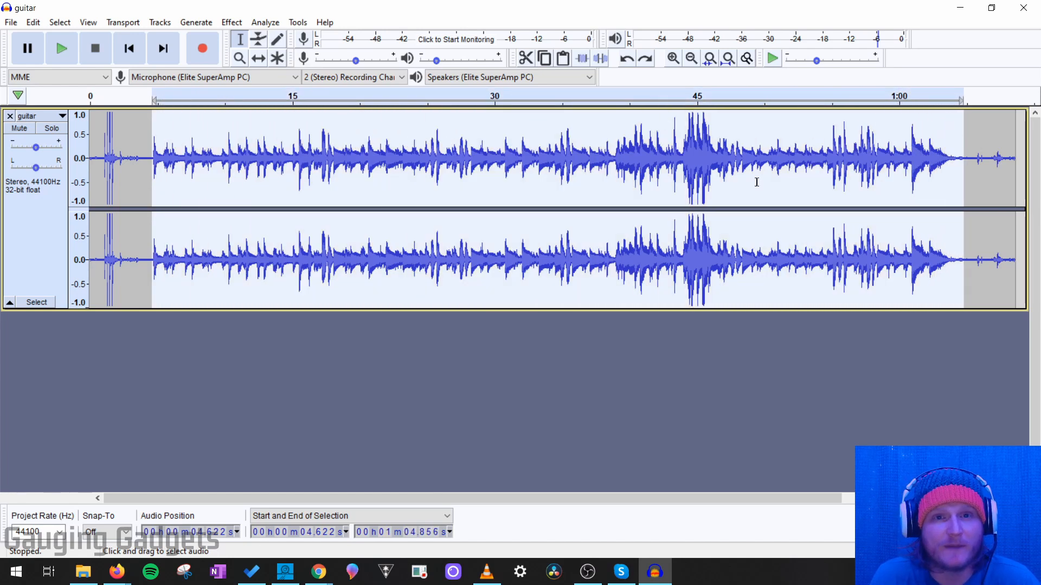
left_click(672, 59)
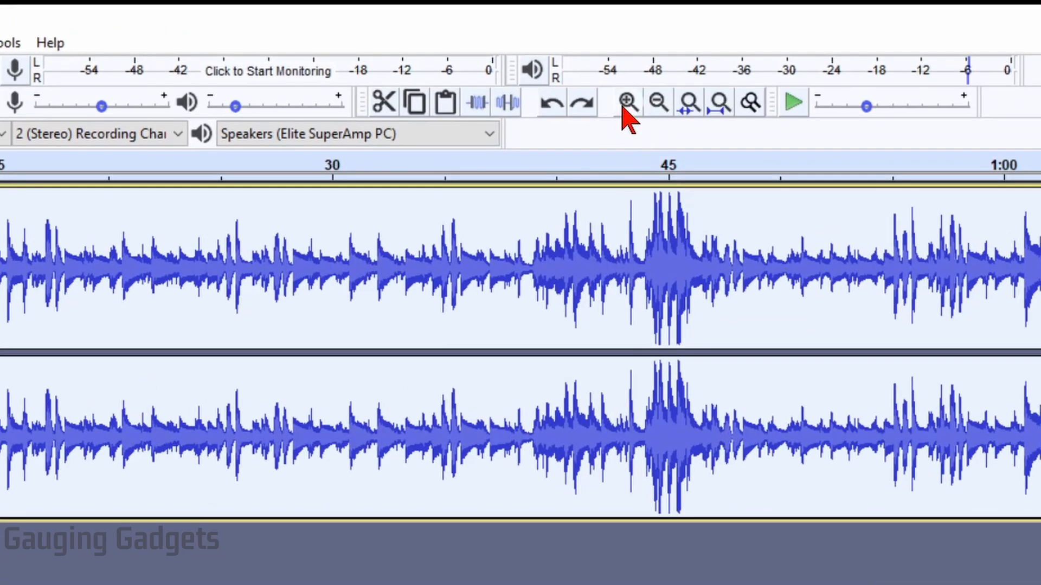
mouse_move(659, 103)
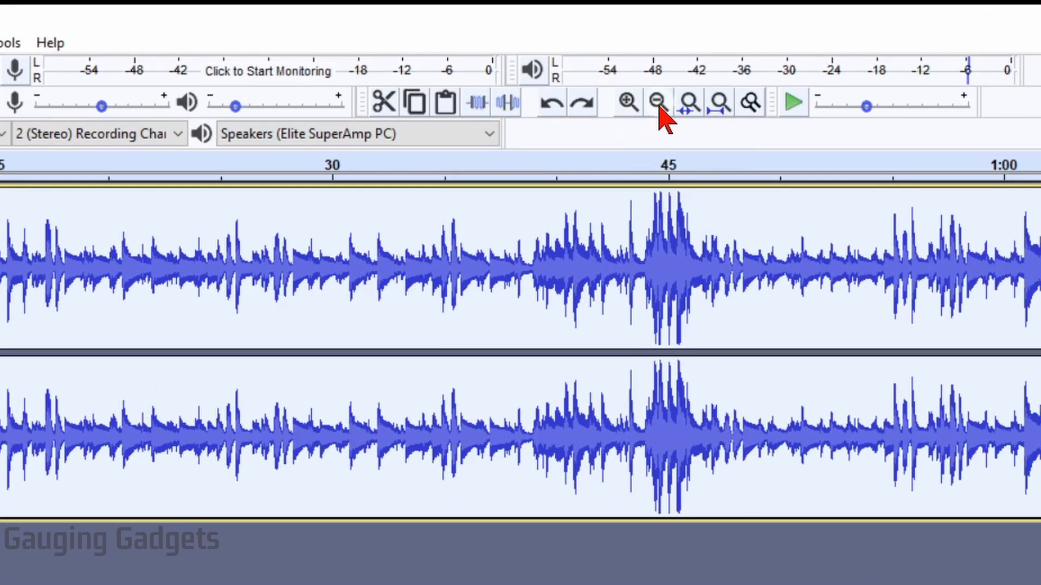
mouse_move(625, 101)
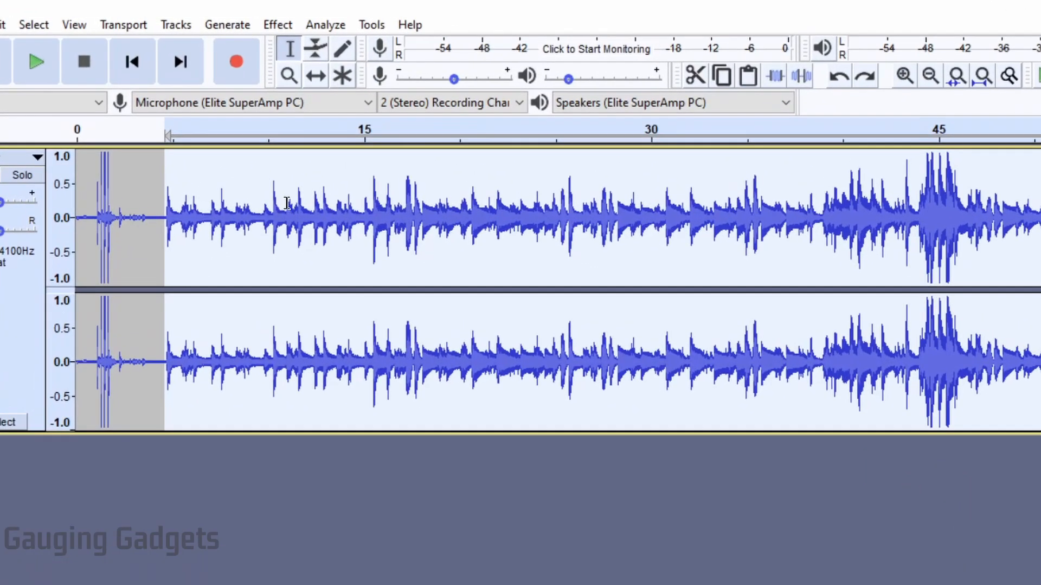
mouse_move(173, 169)
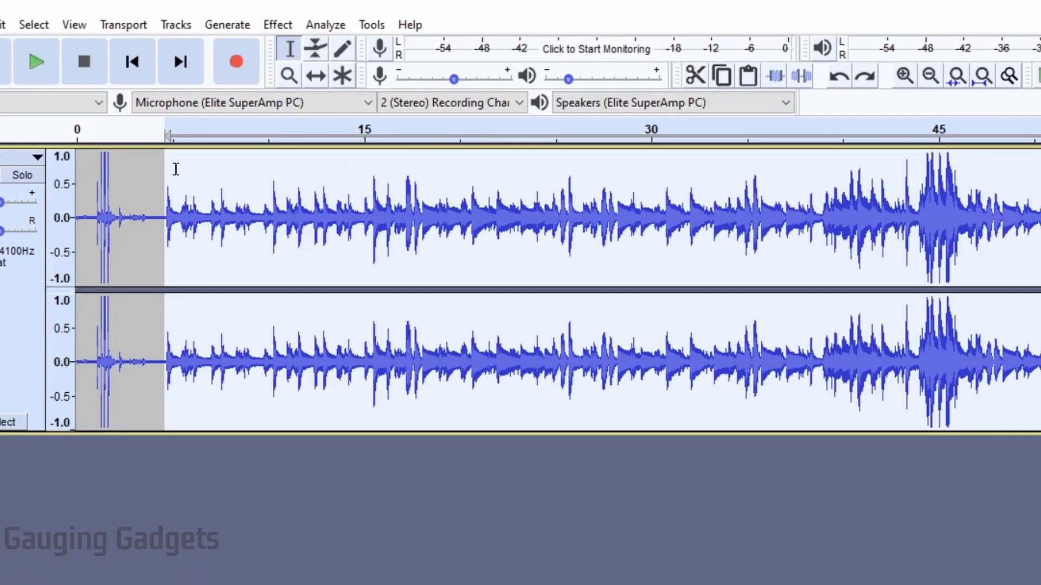
mouse_move(177, 175)
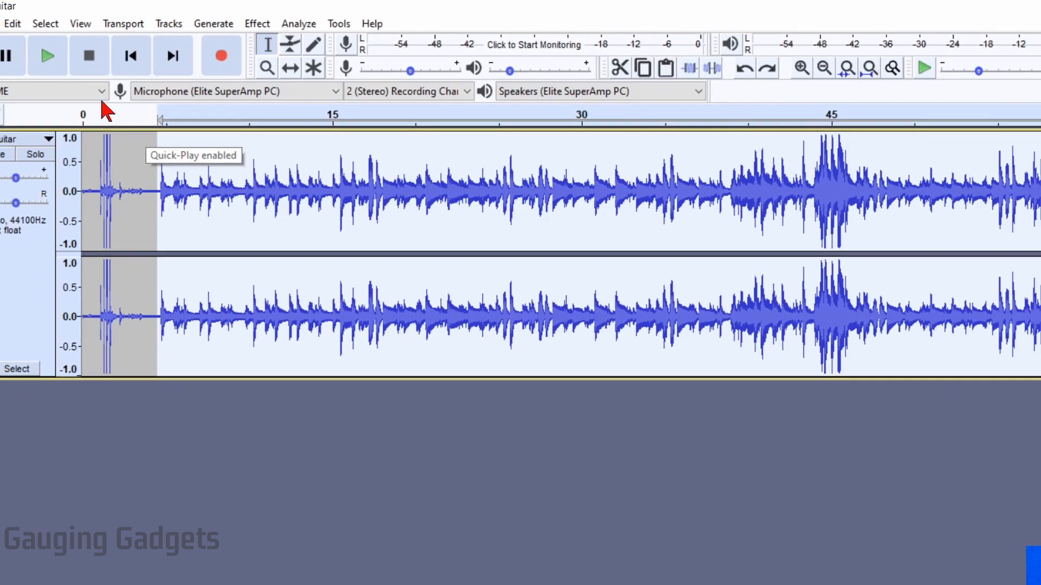
Apply Edit > Remove Special > Trim Audio to keep only the selected guitar passage.
left_click(61, 48)
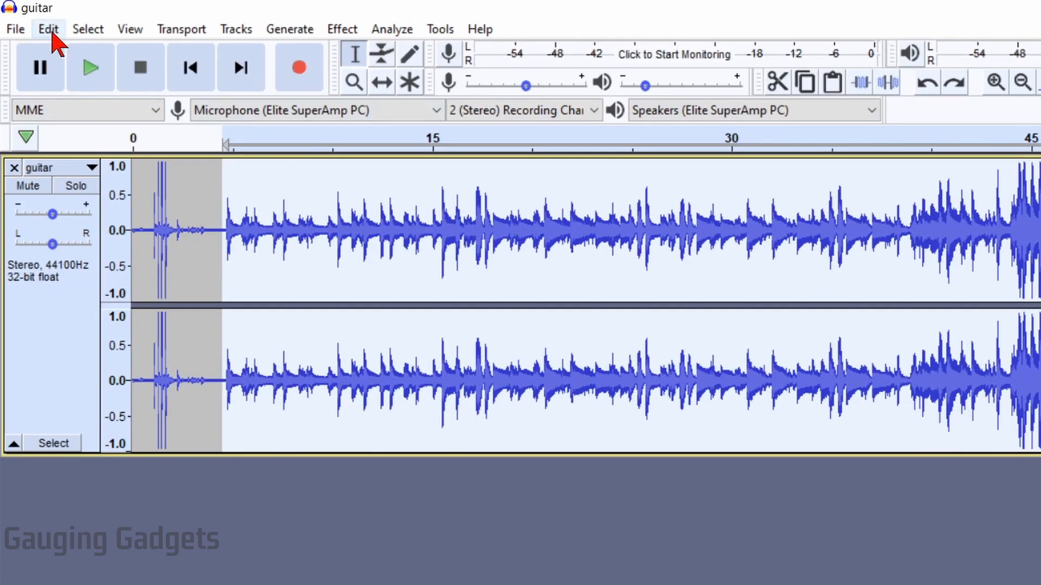
left_click(47, 28)
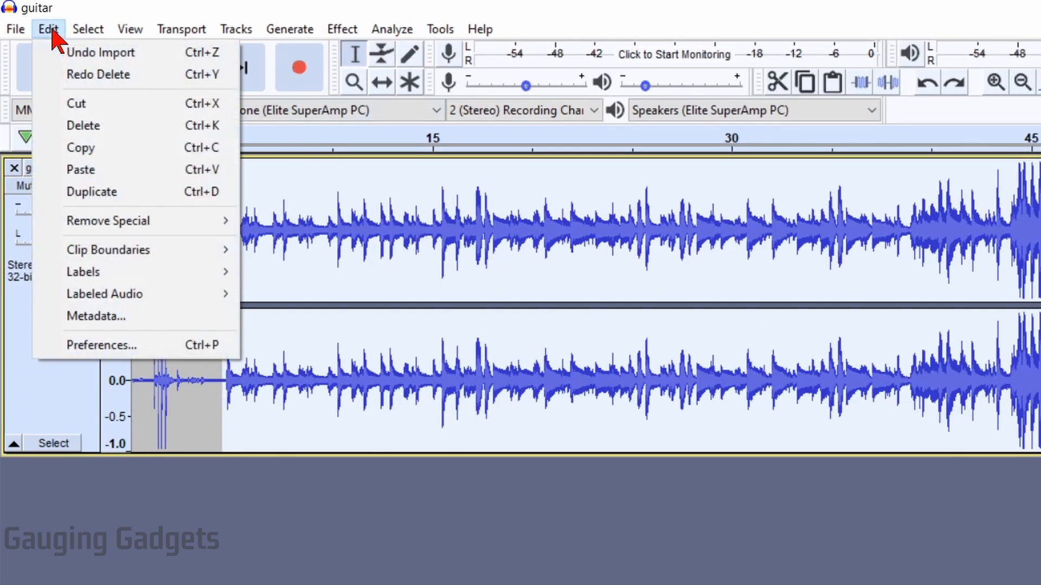
mouse_move(107, 222)
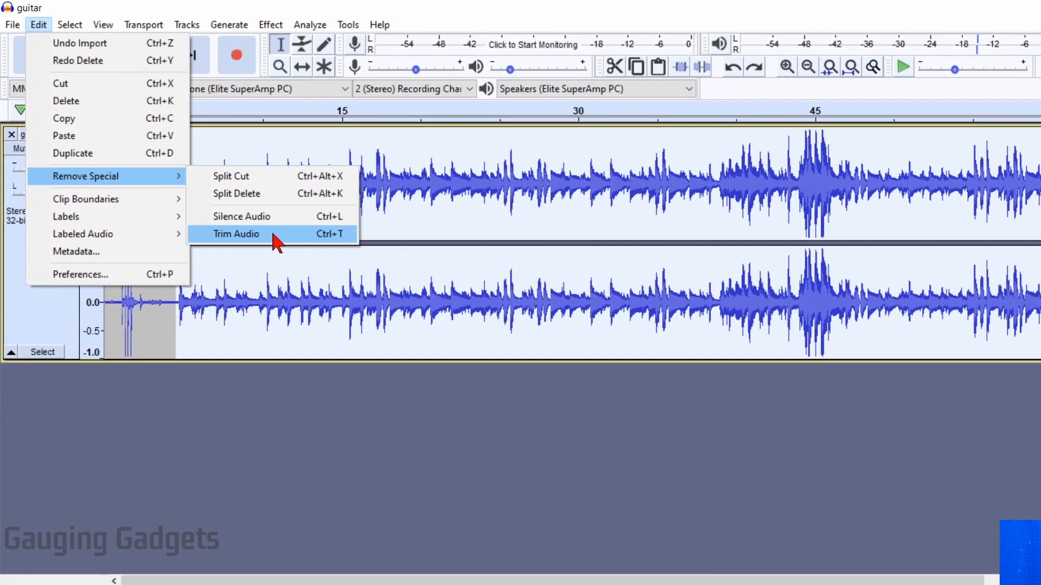
left_click(234, 234)
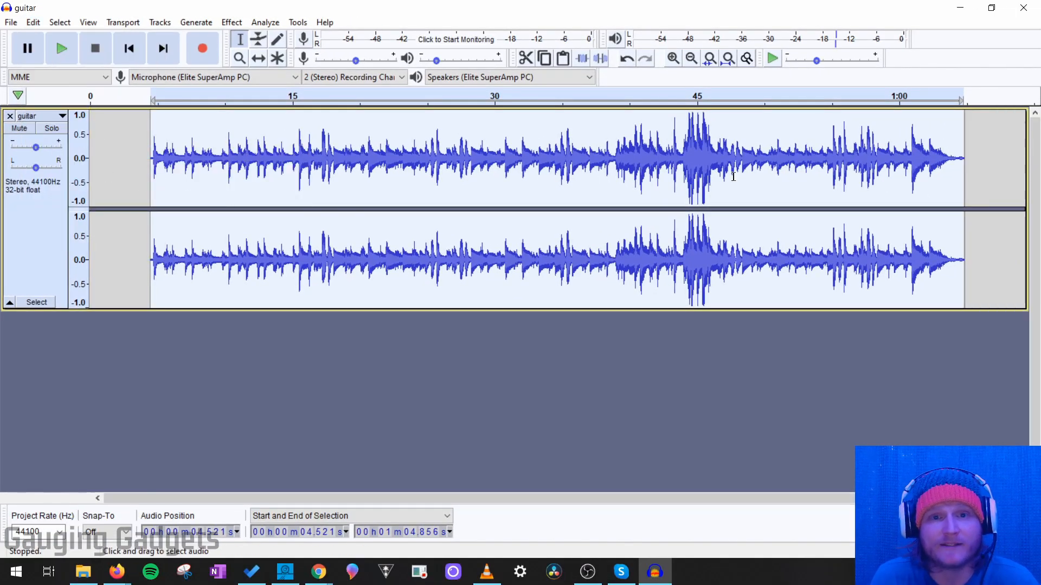
mouse_move(116, 148)
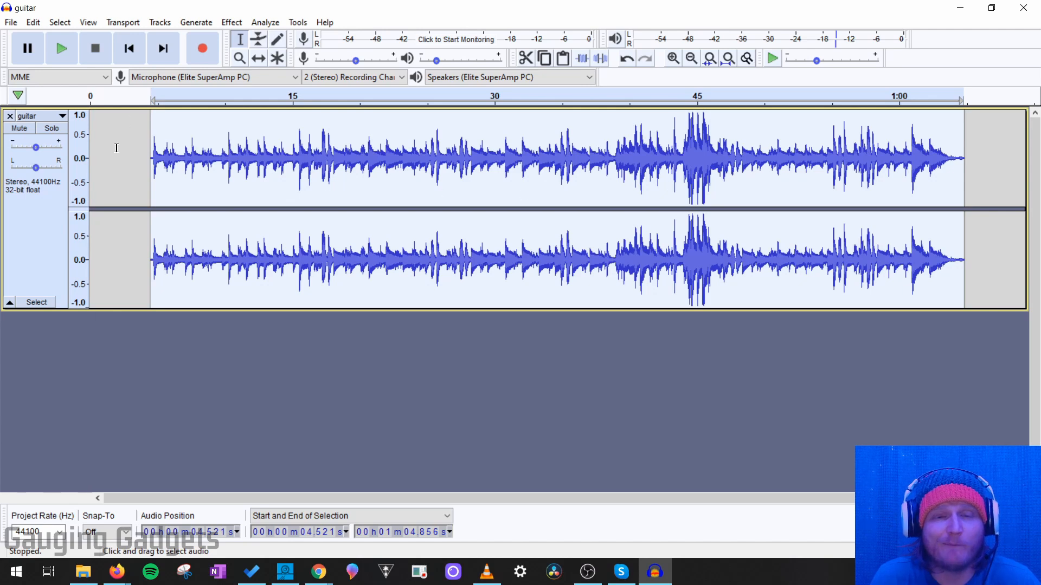
mouse_move(366, 159)
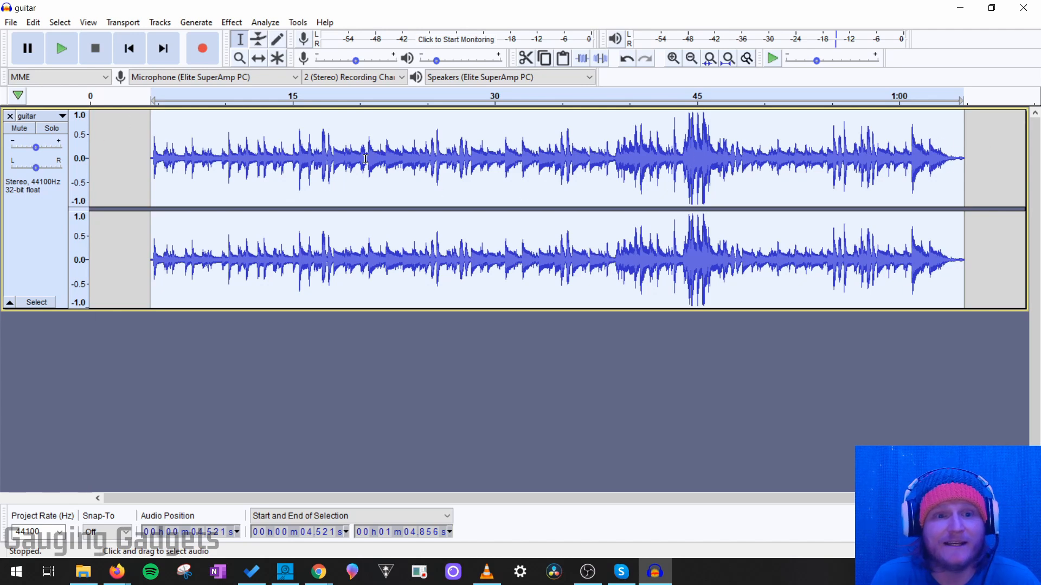
mouse_move(165, 154)
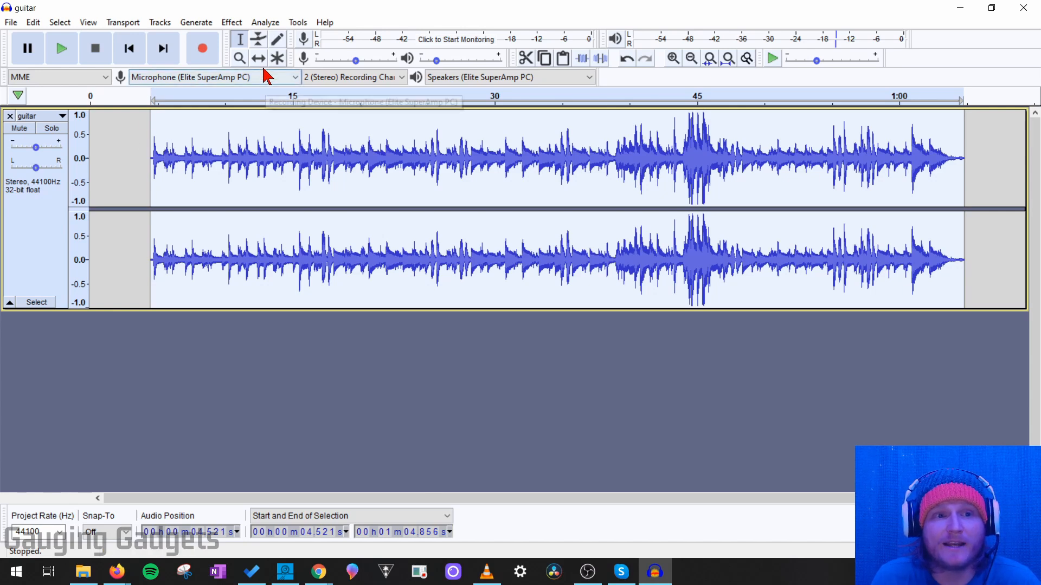
mouse_move(258, 58)
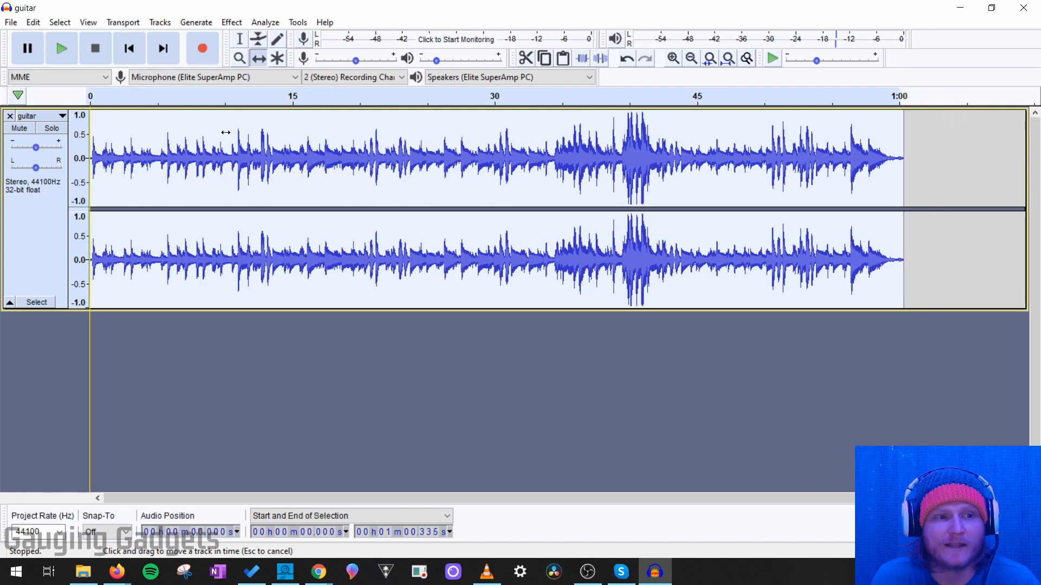
Play the trimmed guitar clip now shifted to begin at zero.
left_click(61, 47)
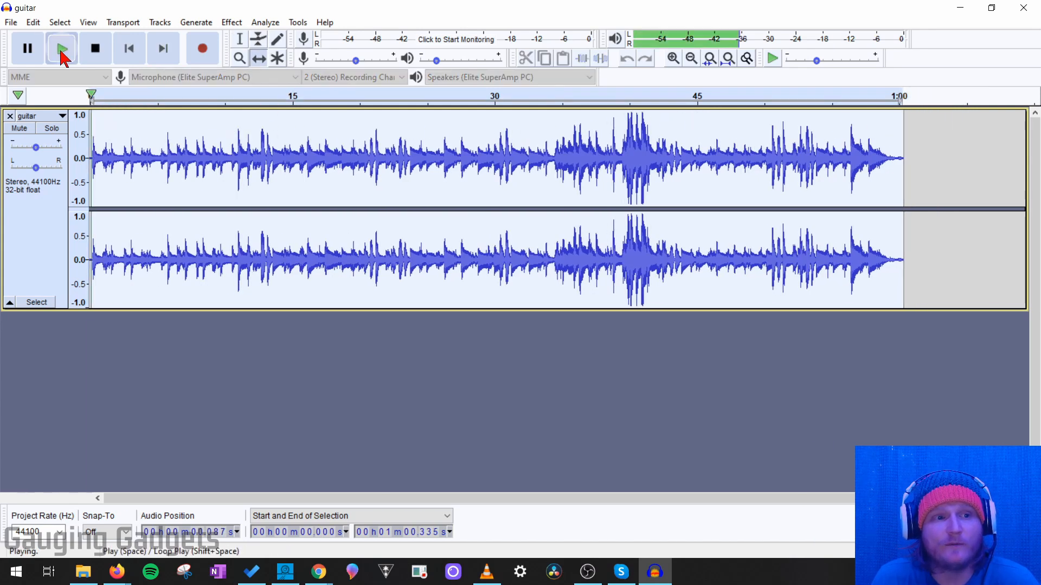